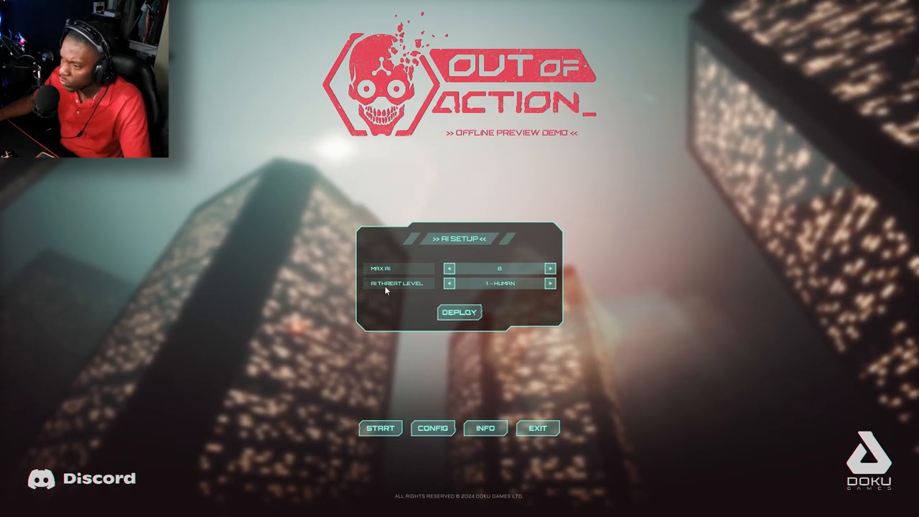
- Cycle the AI Threat Level to the chosen setting and deploy into the bot match
click(548, 283)
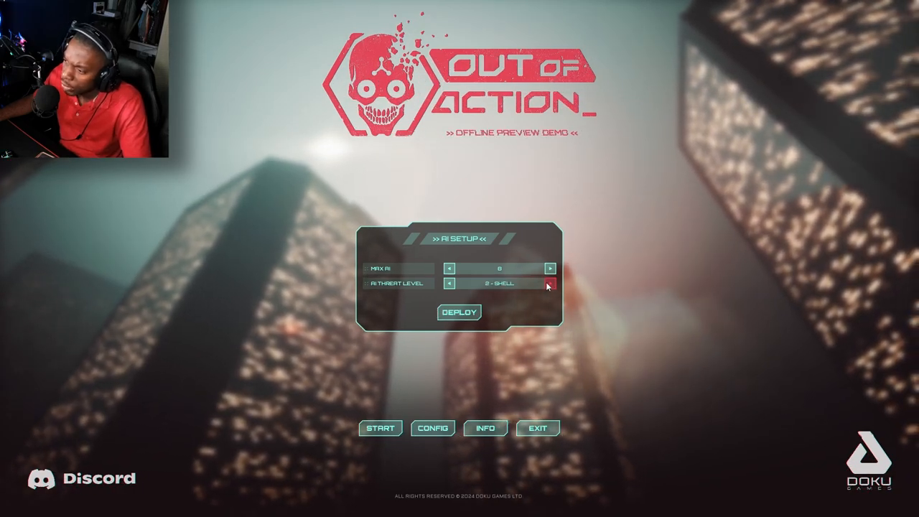
click(549, 282)
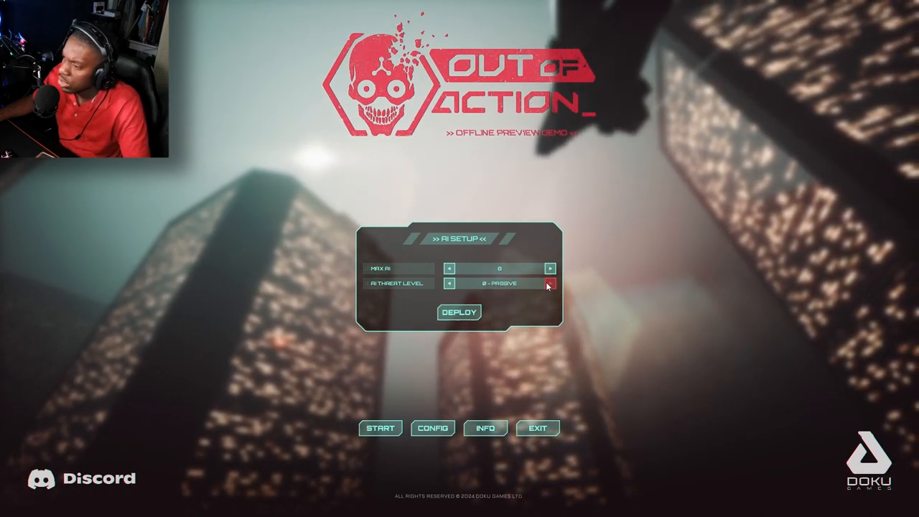
click(550, 283)
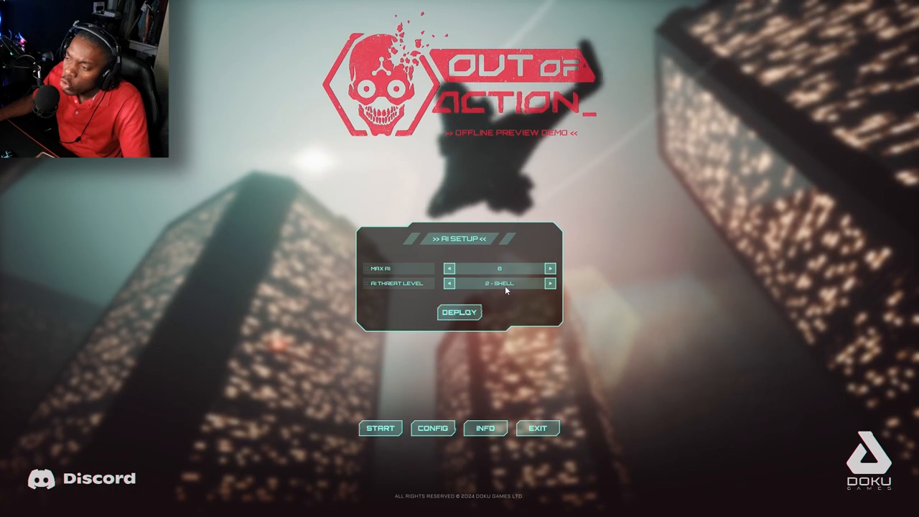
click(451, 282)
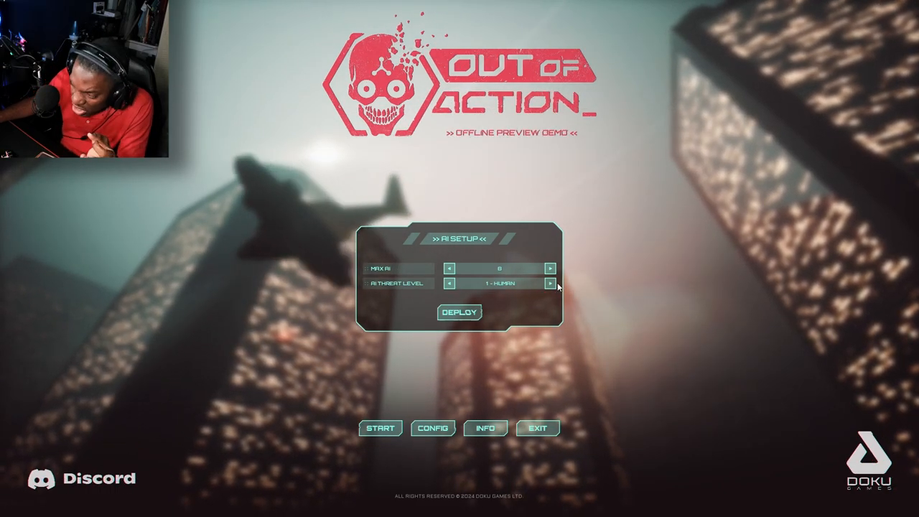
click(450, 283)
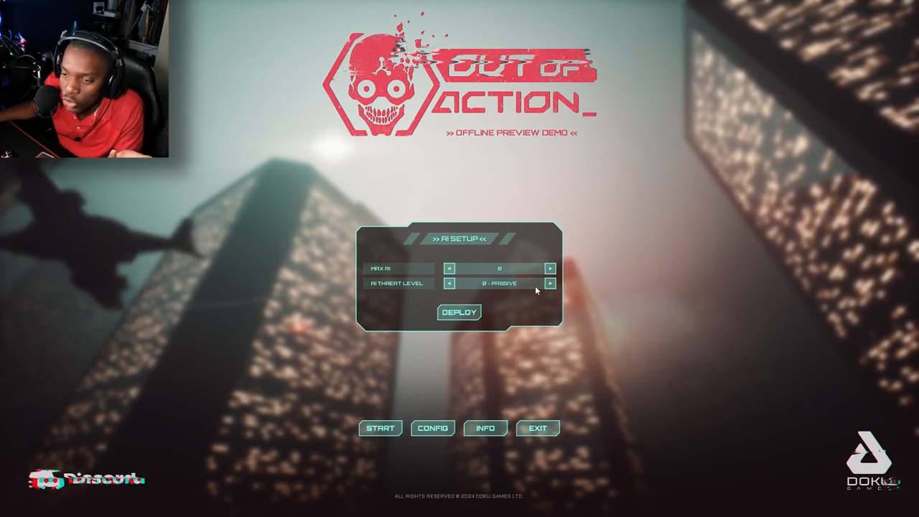
click(551, 282)
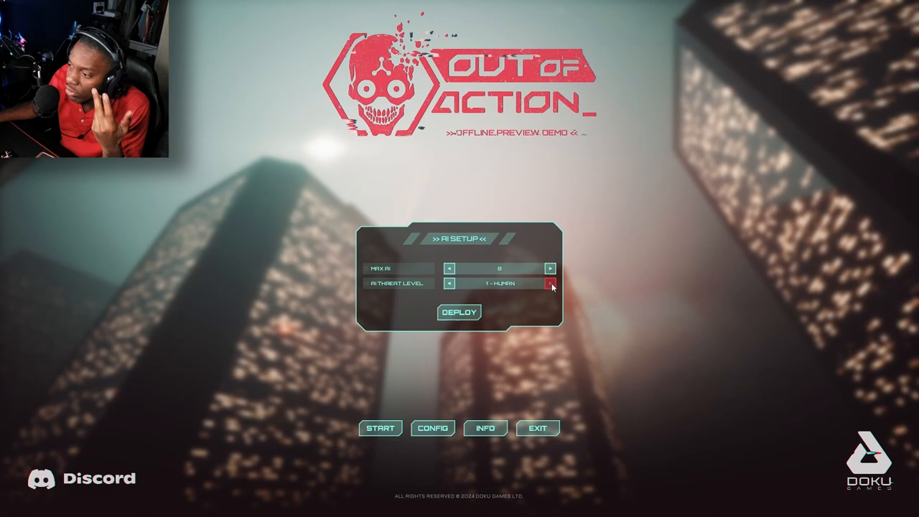
click(549, 282)
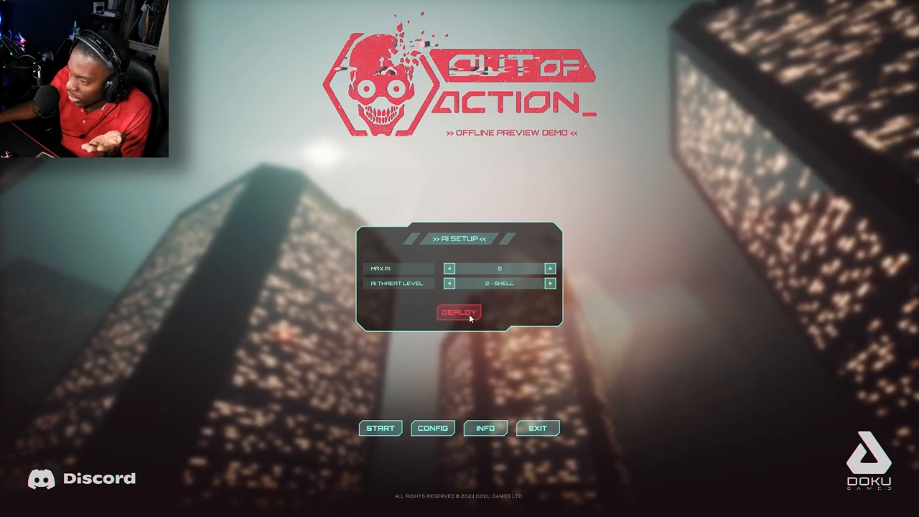
click(459, 311)
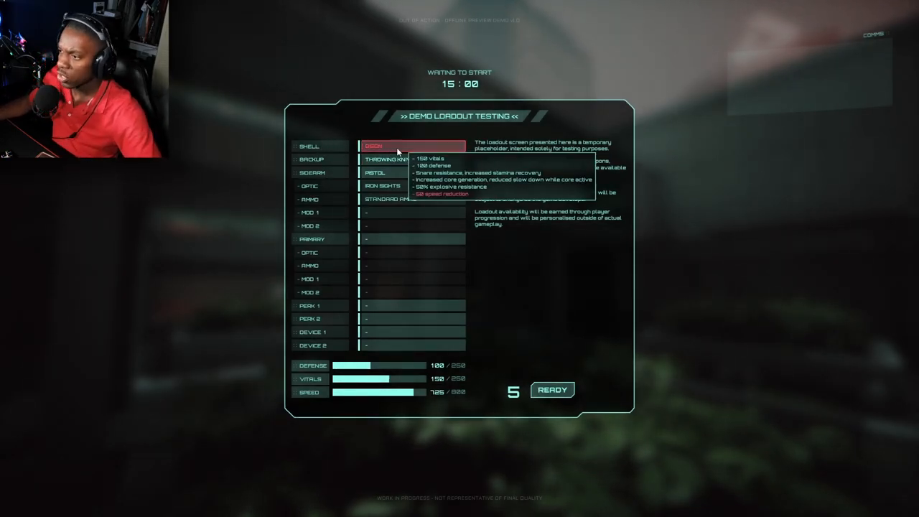
mouse_move(715, 173)
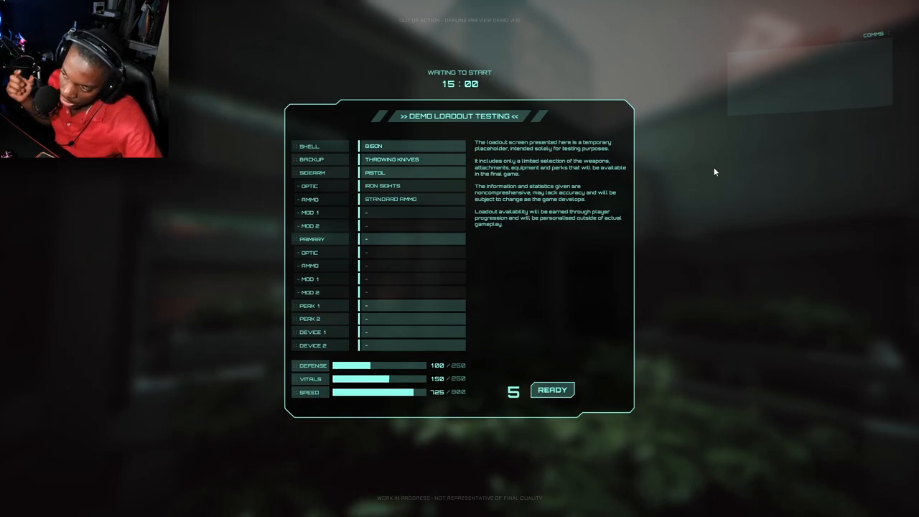
mouse_move(643, 174)
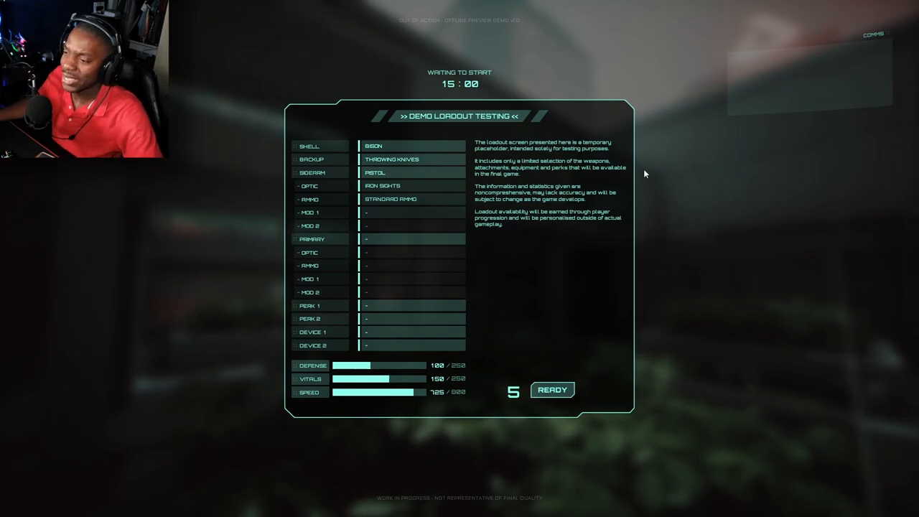
mouse_move(623, 166)
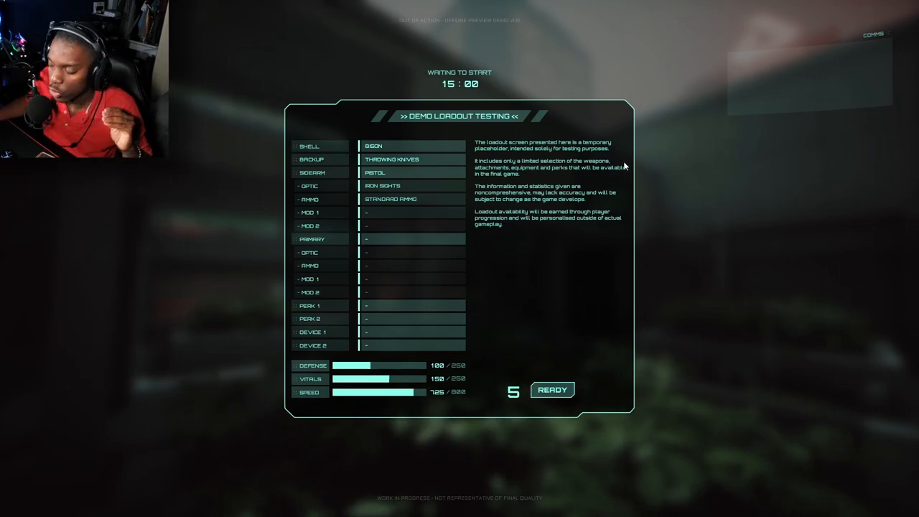
- Make the primary a Shotgun with Iron Sights and Standard Ammo
click(411, 238)
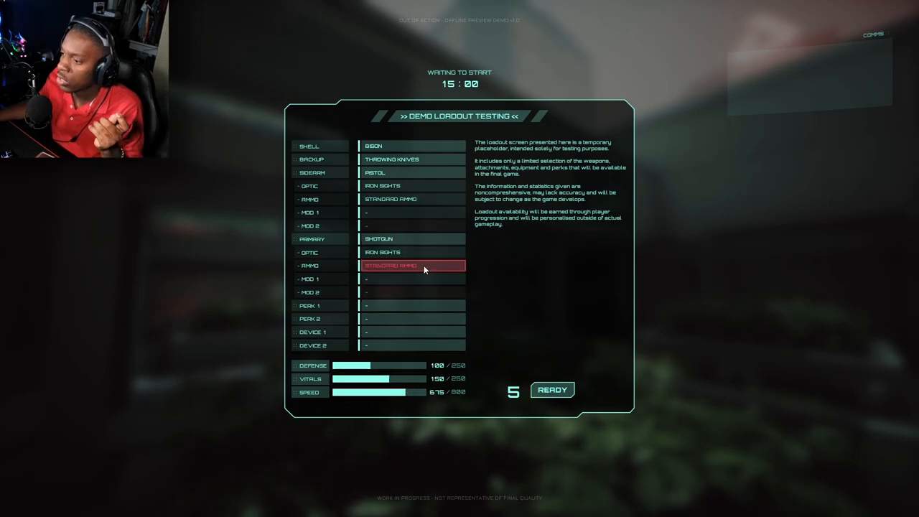
click(551, 389)
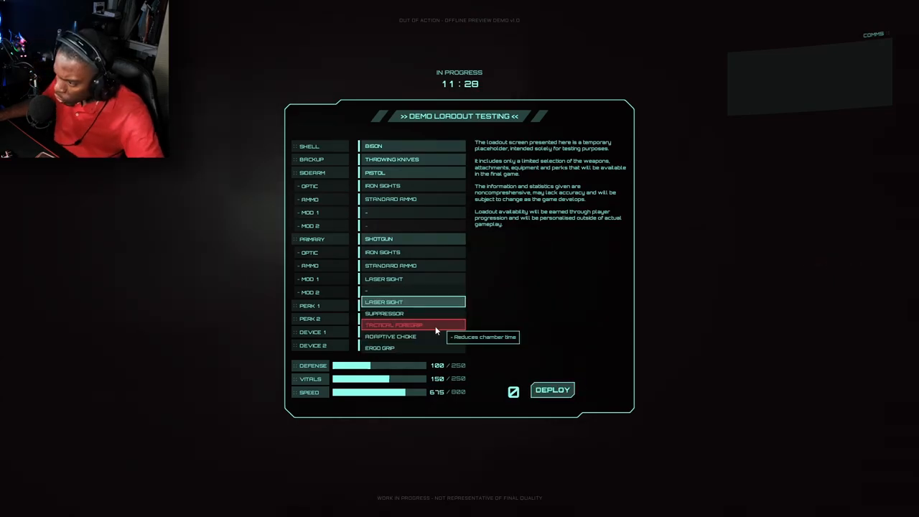
- Leave the SMG loadout's perk slot empty and confirm the selection
click(551, 389)
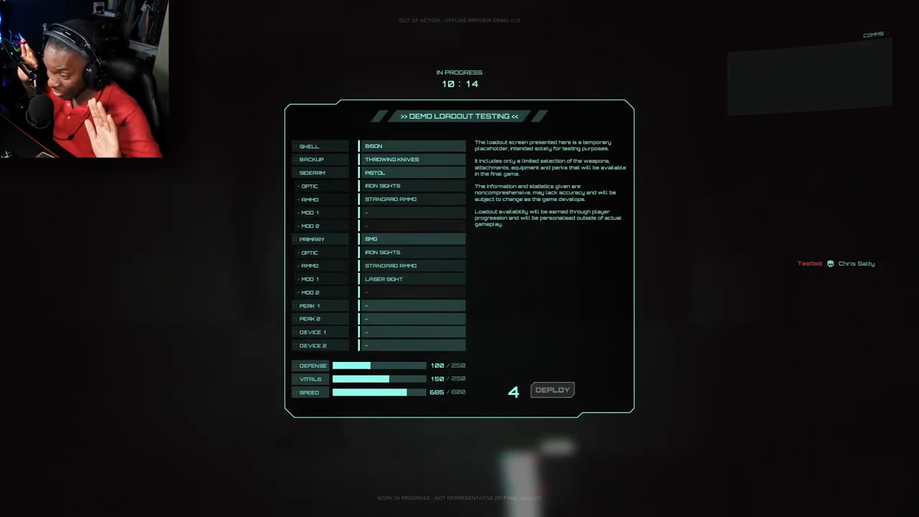
- Deploy and fire the SMG at a bot, then begin swapping its attachments
click(551, 389)
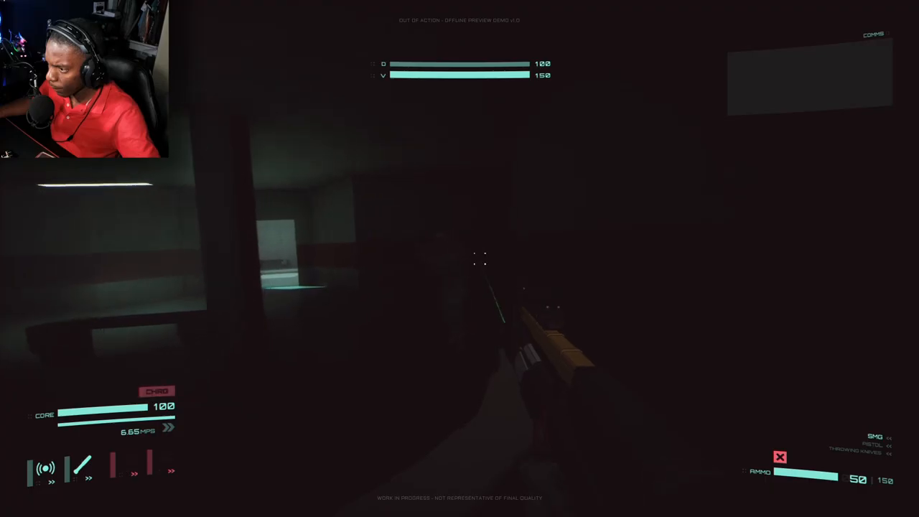
click(459, 258)
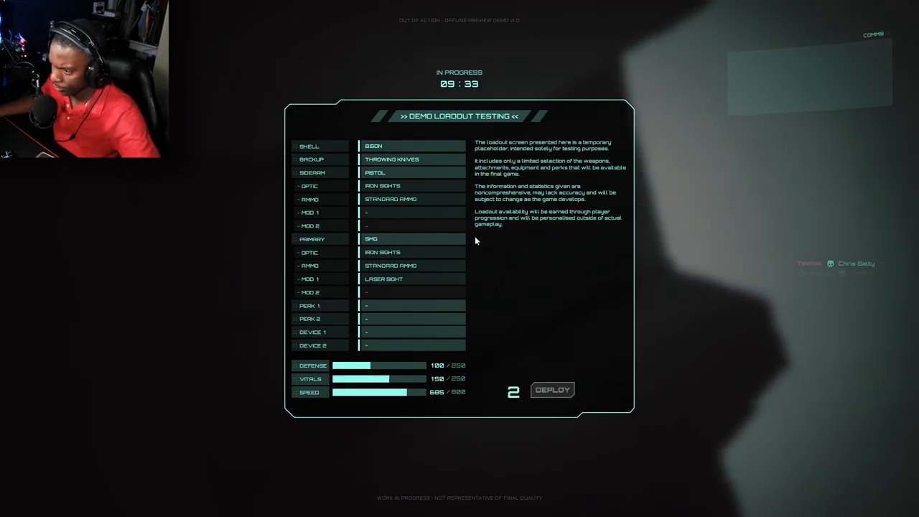
click(414, 279)
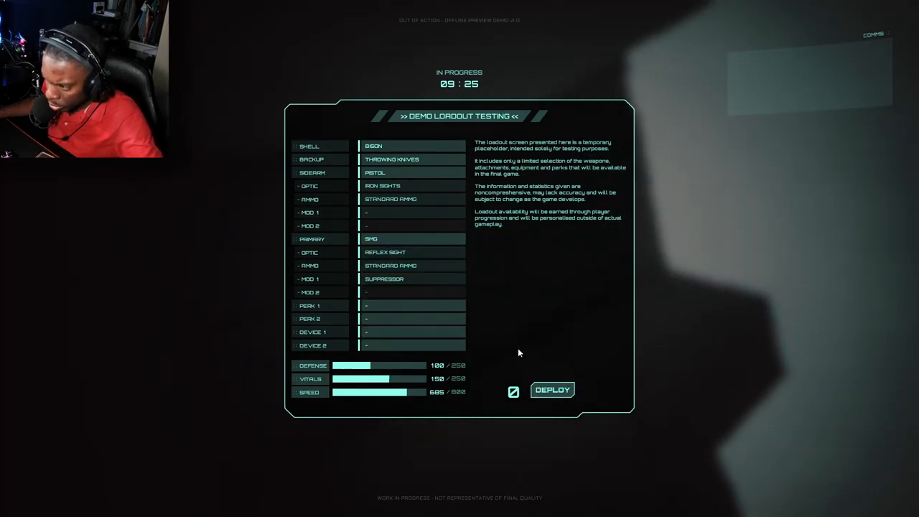
- Deploy with the updated SMG and fire the assault rifle at a bot
click(551, 389)
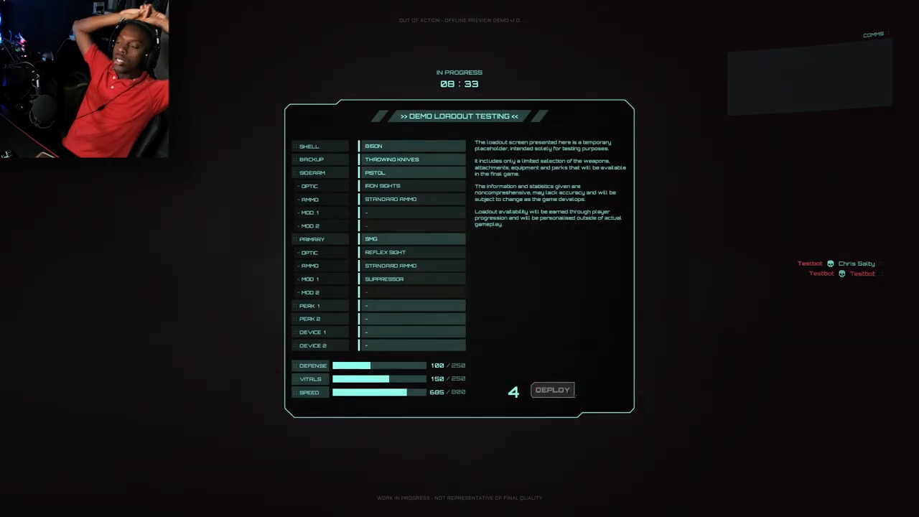
mouse_move(715, 354)
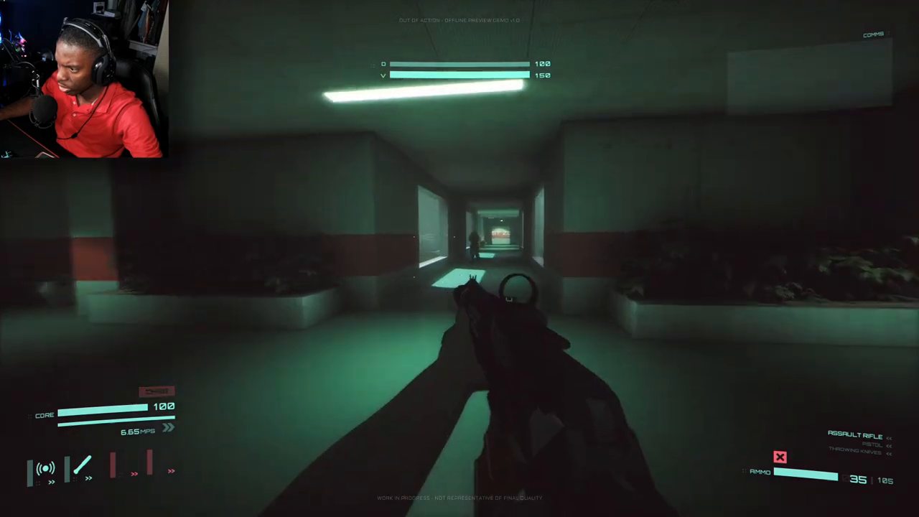
click(459, 287)
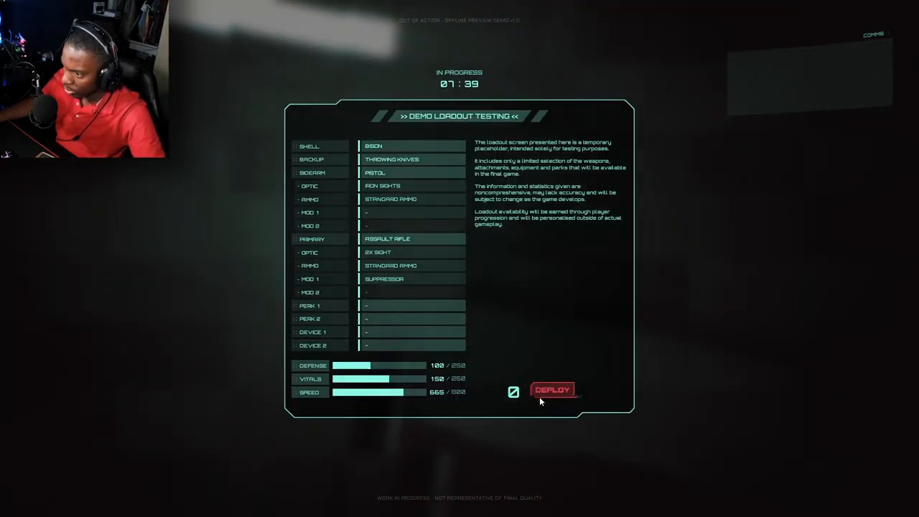
- Deploy with the assault rifle and shoot the bot down the hallway
click(551, 389)
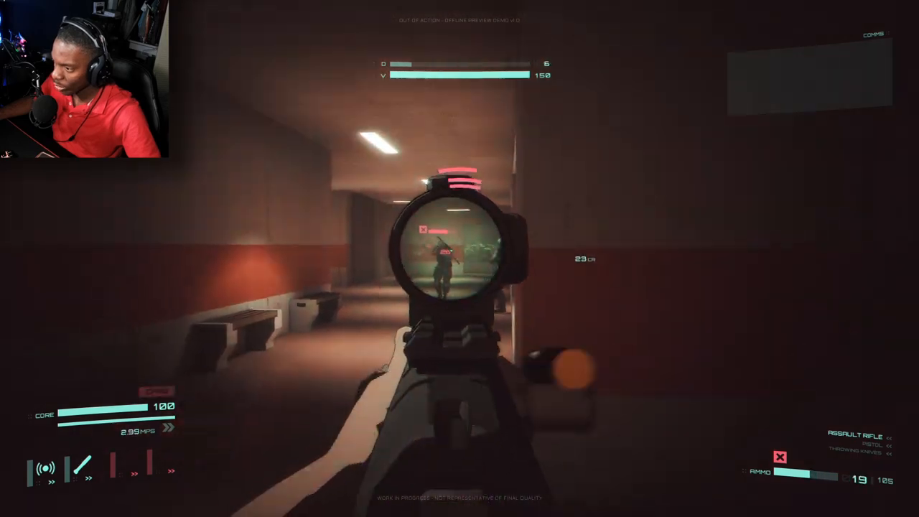
click(459, 258)
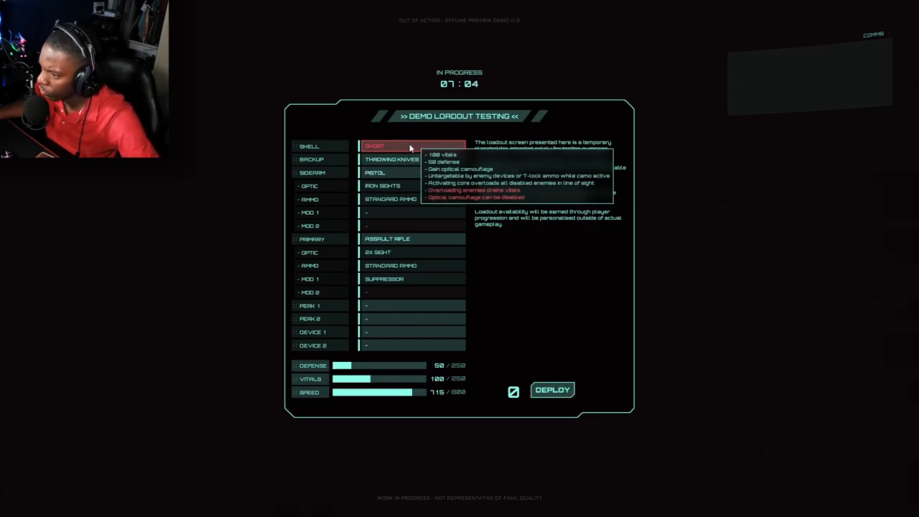
- Select the high-defense shell (Defense 250/250) and deploy with it
click(390, 147)
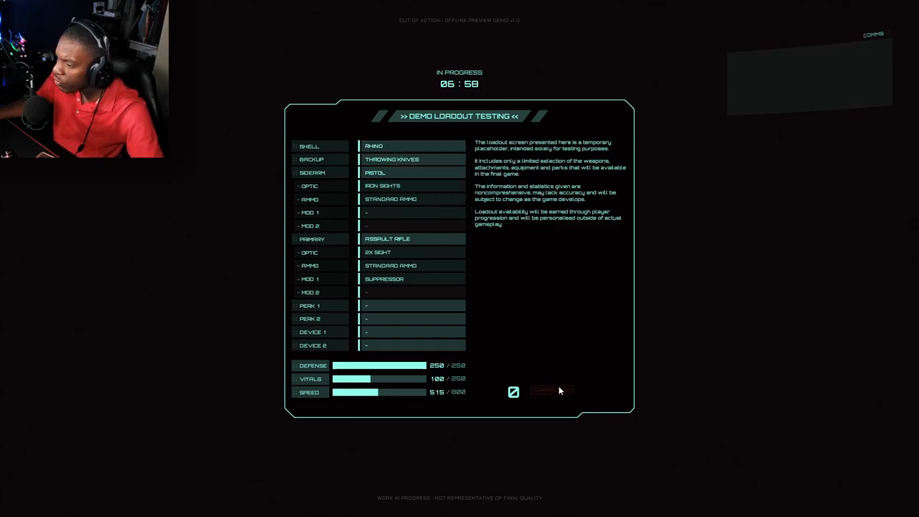
click(551, 390)
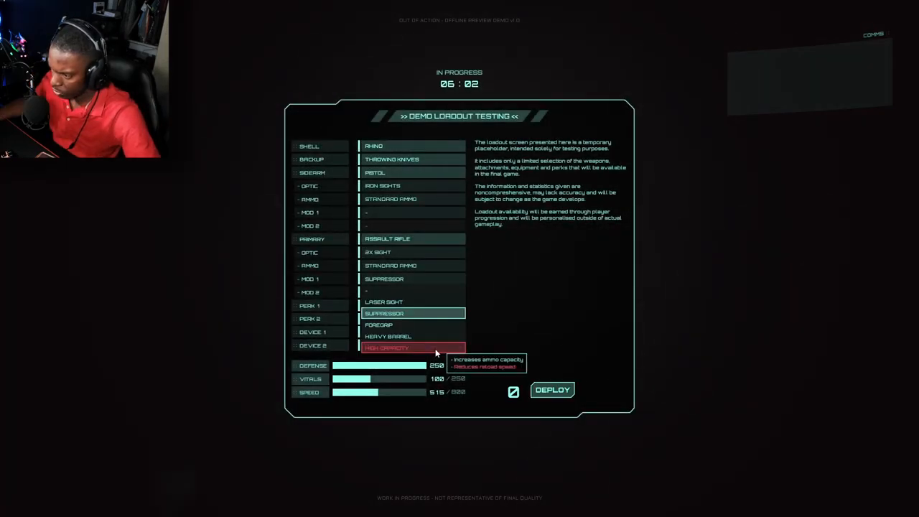
- Fit the High Capacity mod to the assault rifle, then move on to the rifle's optics
click(551, 389)
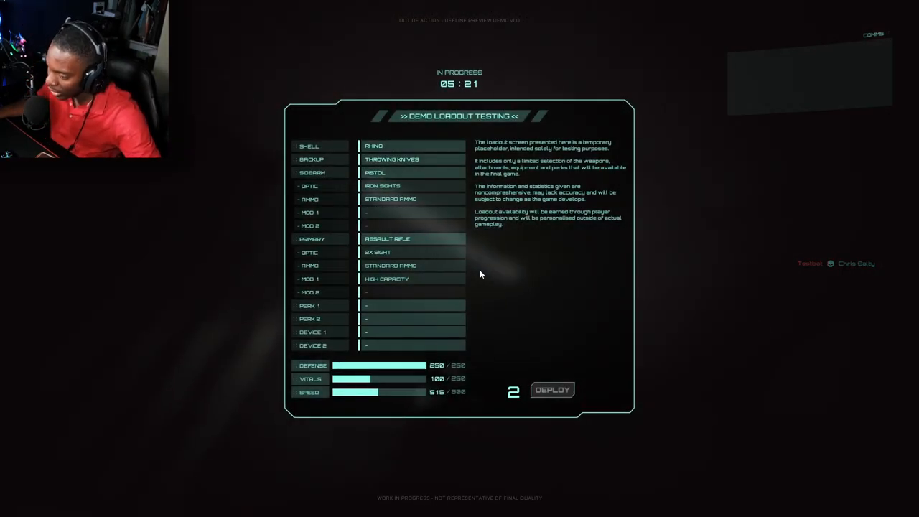
click(410, 253)
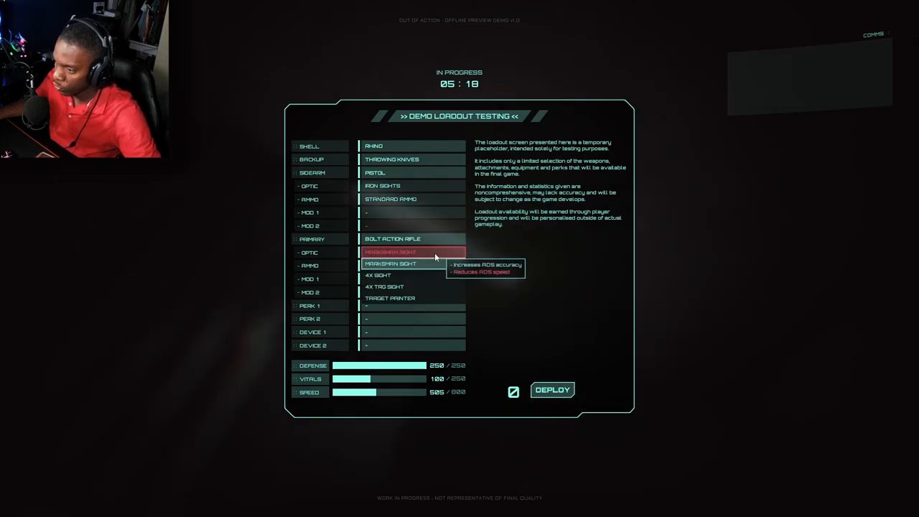
- Choose a scope for the Bolt Action Rifle as the primary optic
click(551, 388)
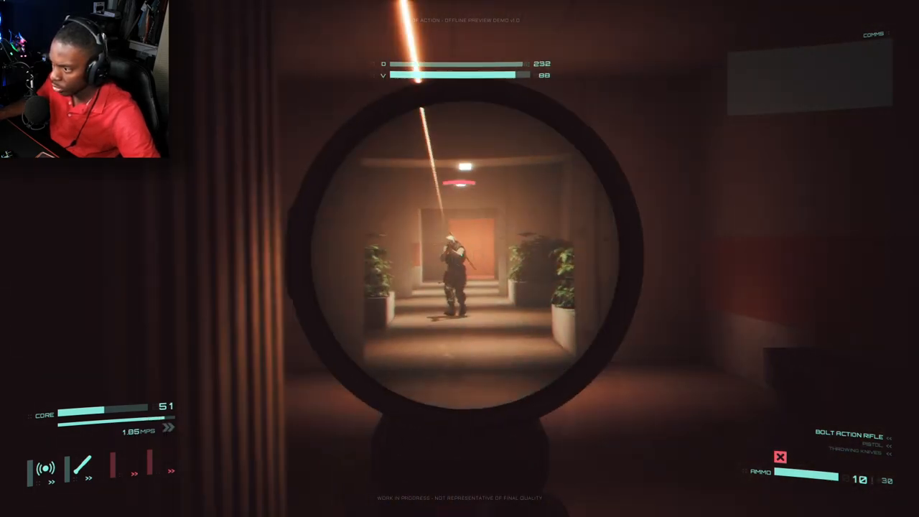
- Shoot the bots at the end of the hallway and running down the corridor
click(459, 258)
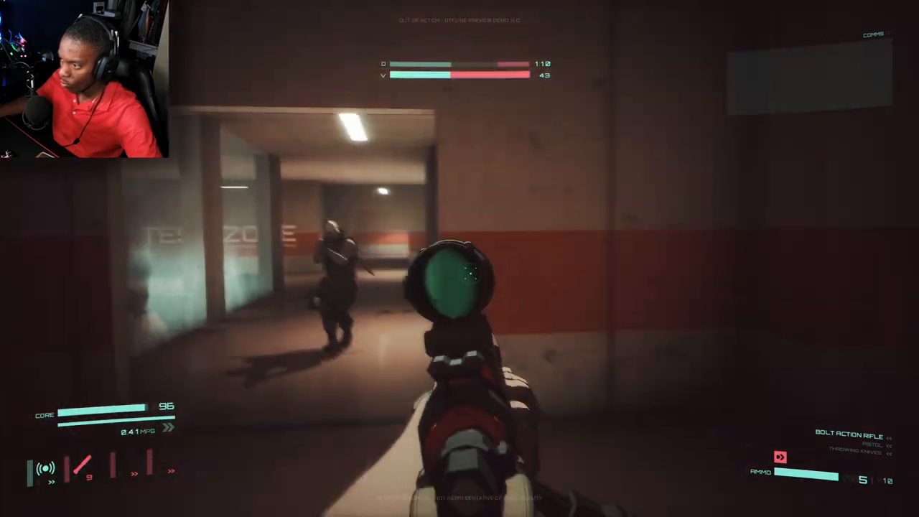
click(459, 287)
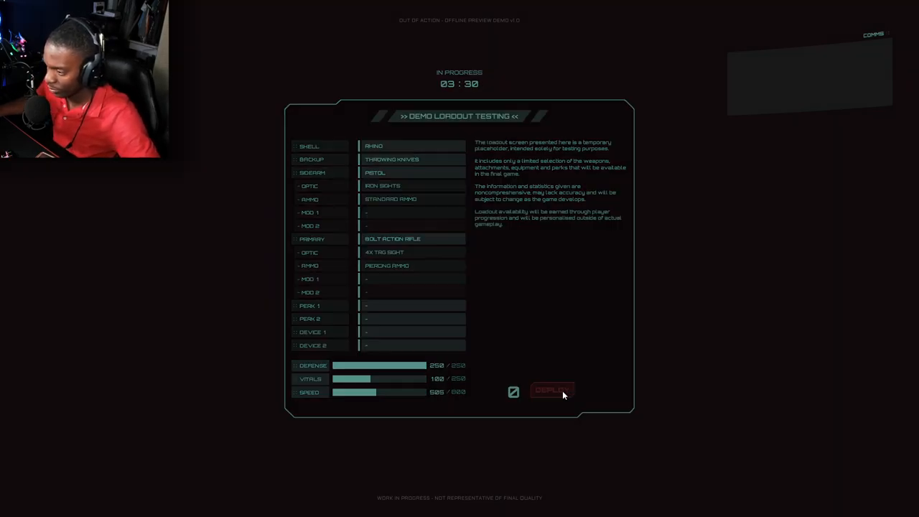
- Redeploy, then swap the pistol sidearm for the sawed-off beside the bolt-action rifle
click(551, 391)
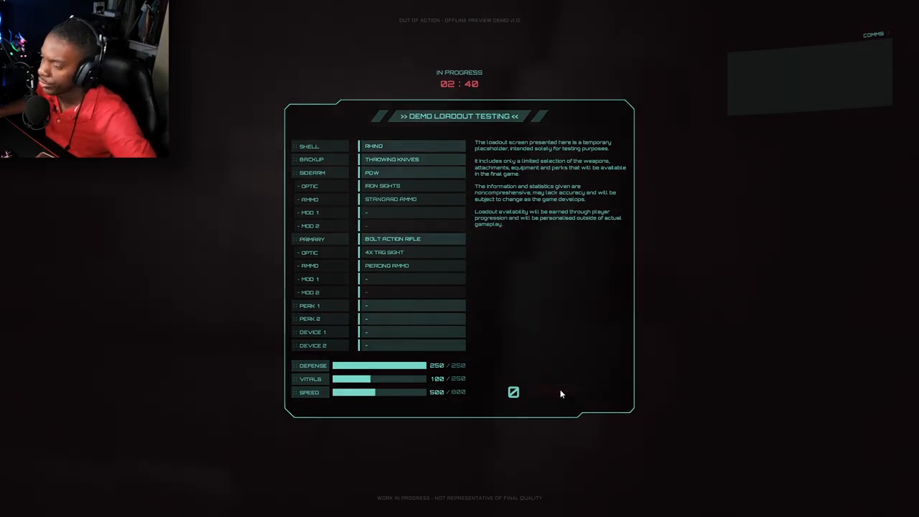
click(514, 392)
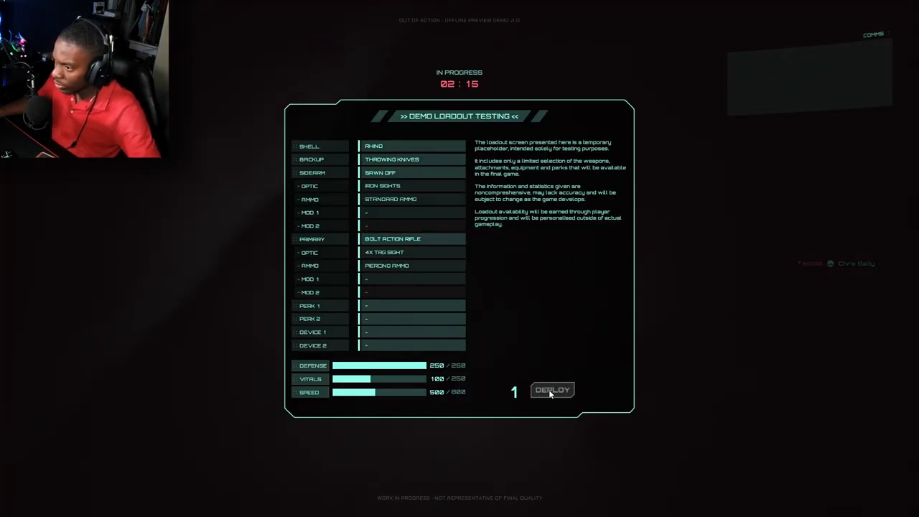
- Swap the sawed-off sidearm for the revolver in the loadout
click(551, 389)
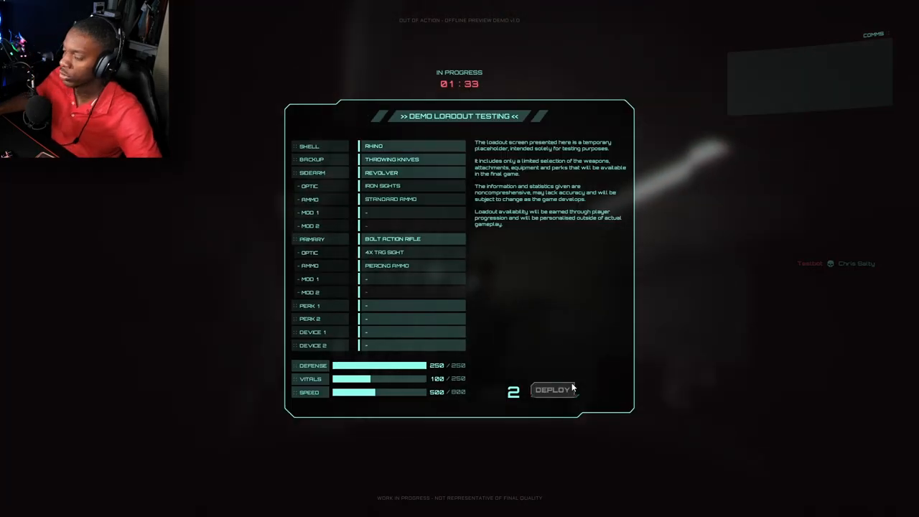
- Deploy with the revolver loadout and play until the new match lobby appears
click(552, 391)
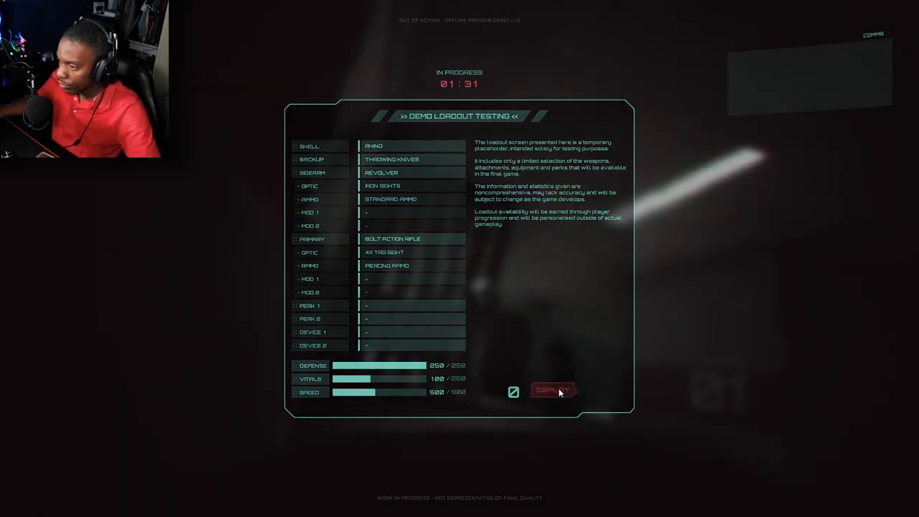
click(553, 390)
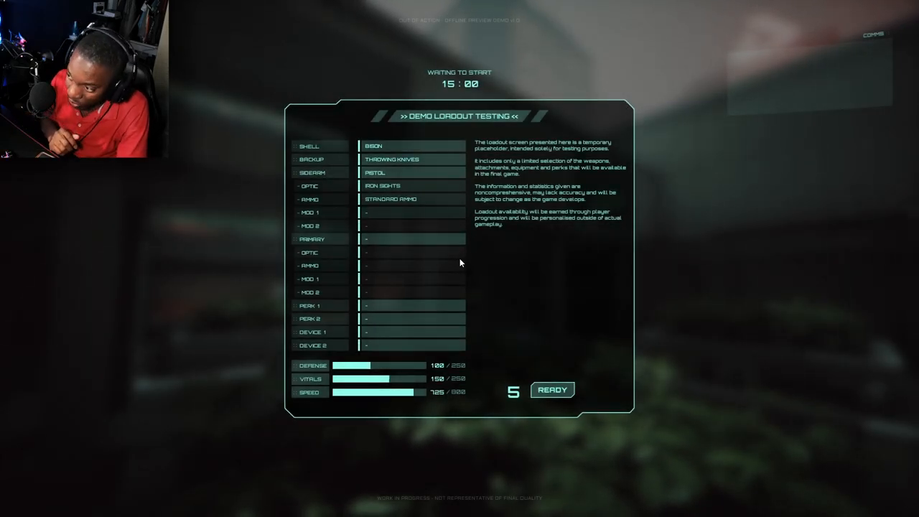
click(551, 389)
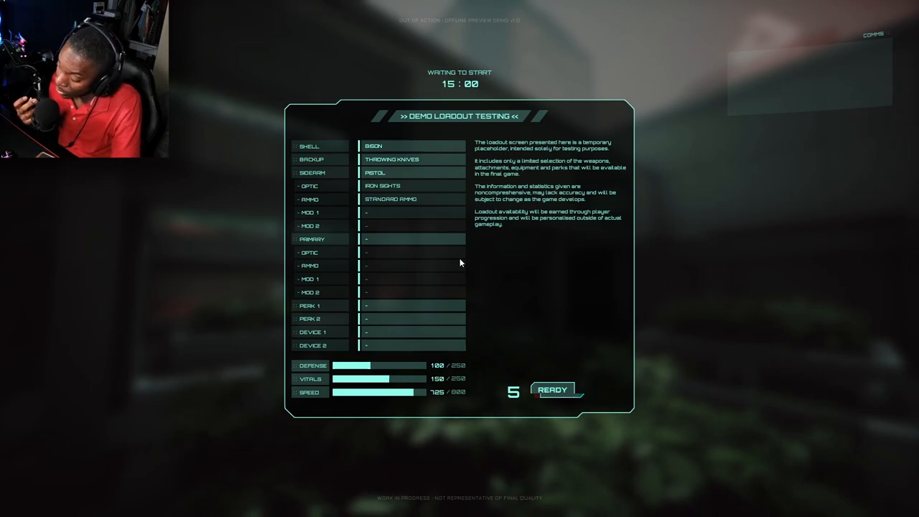
click(553, 389)
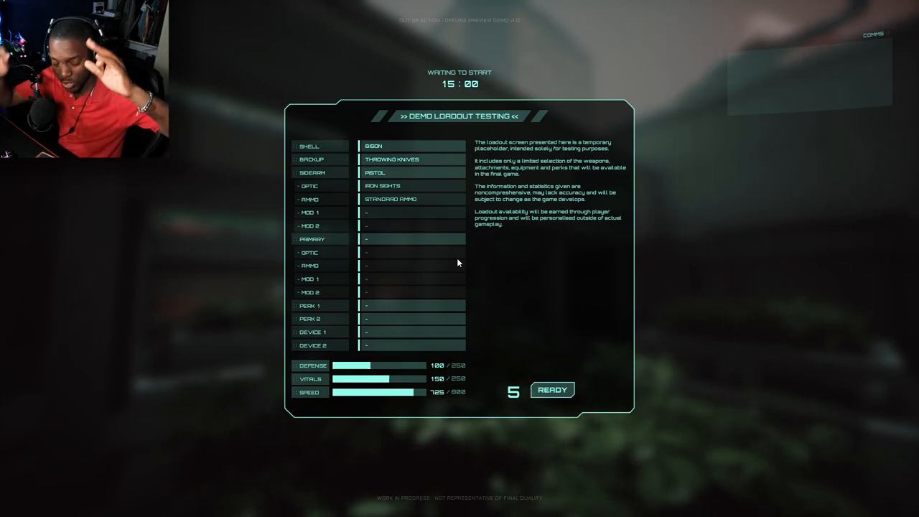
click(551, 387)
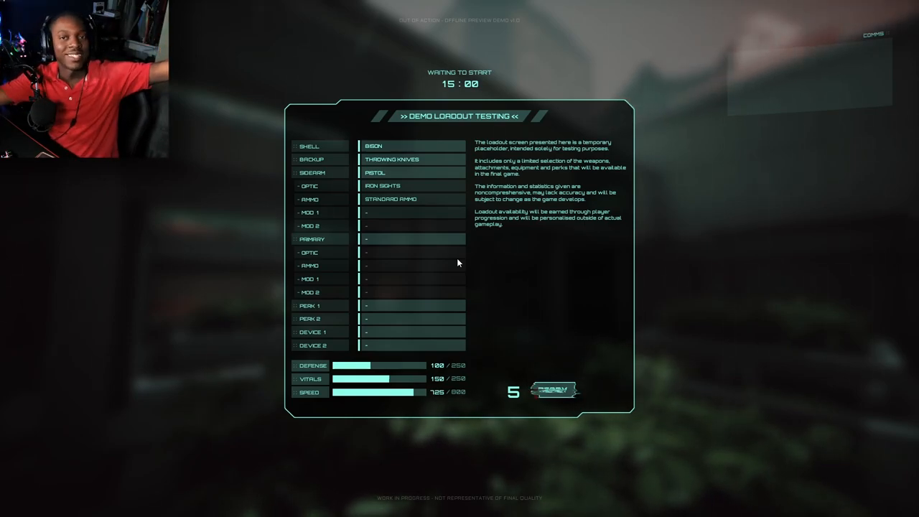